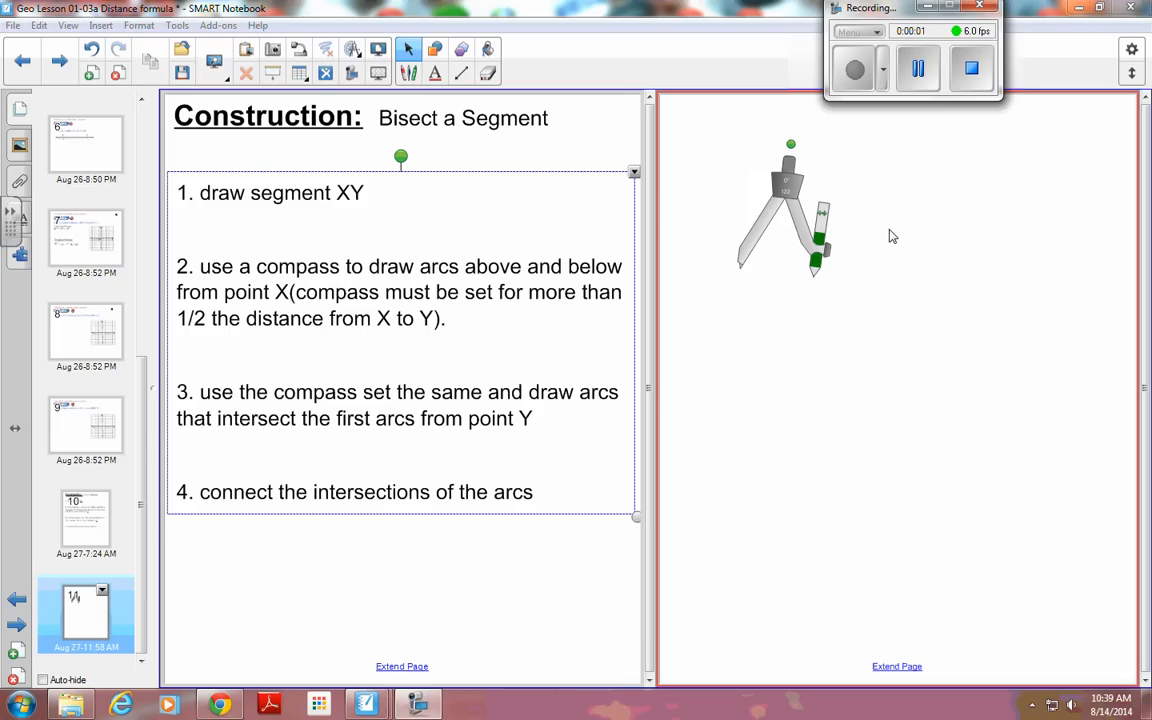
pyautogui.moveTo(870, 247)
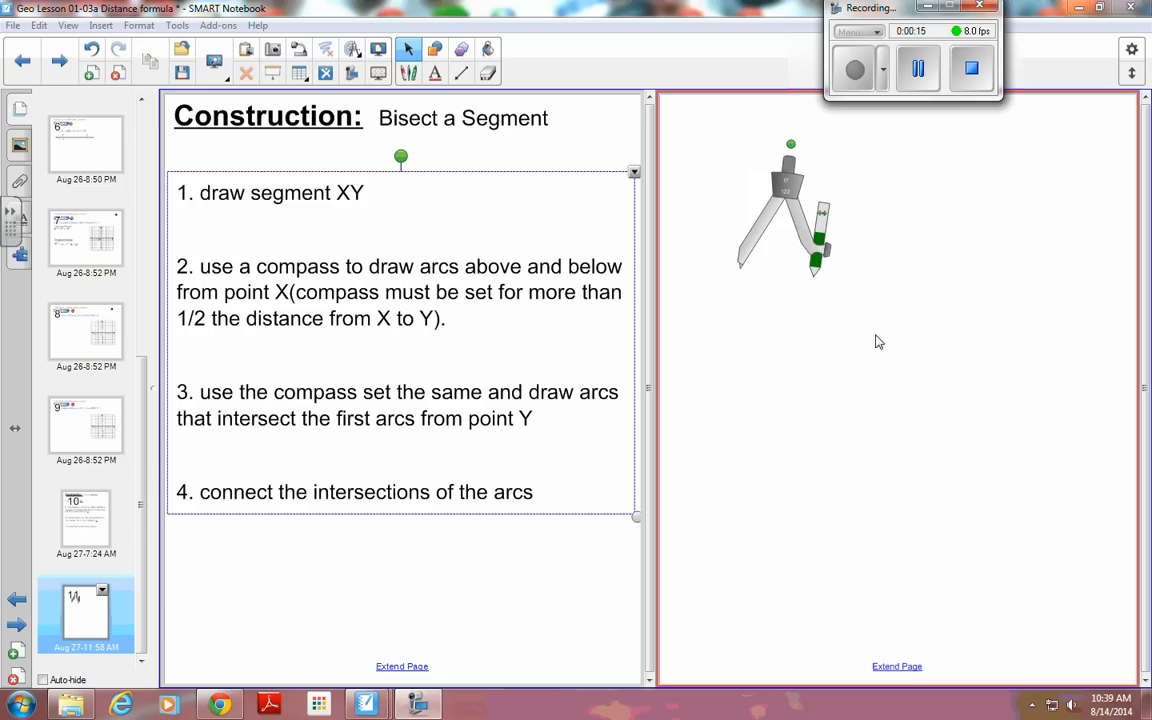
pyautogui.moveTo(749, 414)
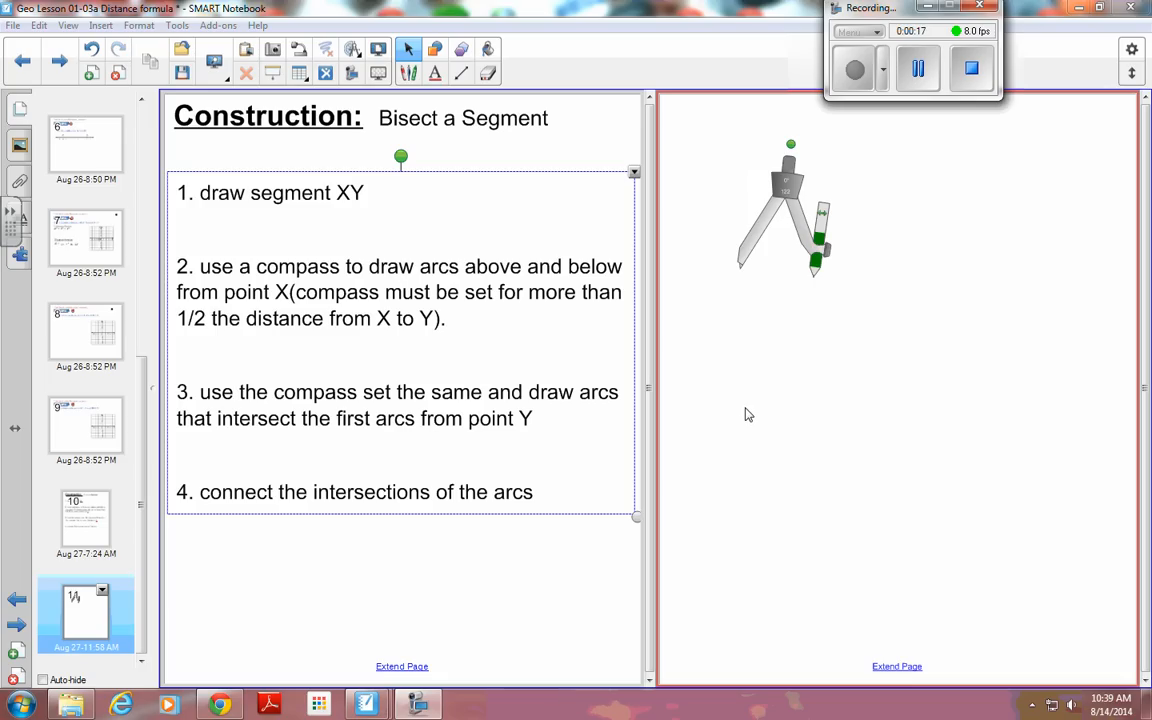
pyautogui.moveTo(224, 232)
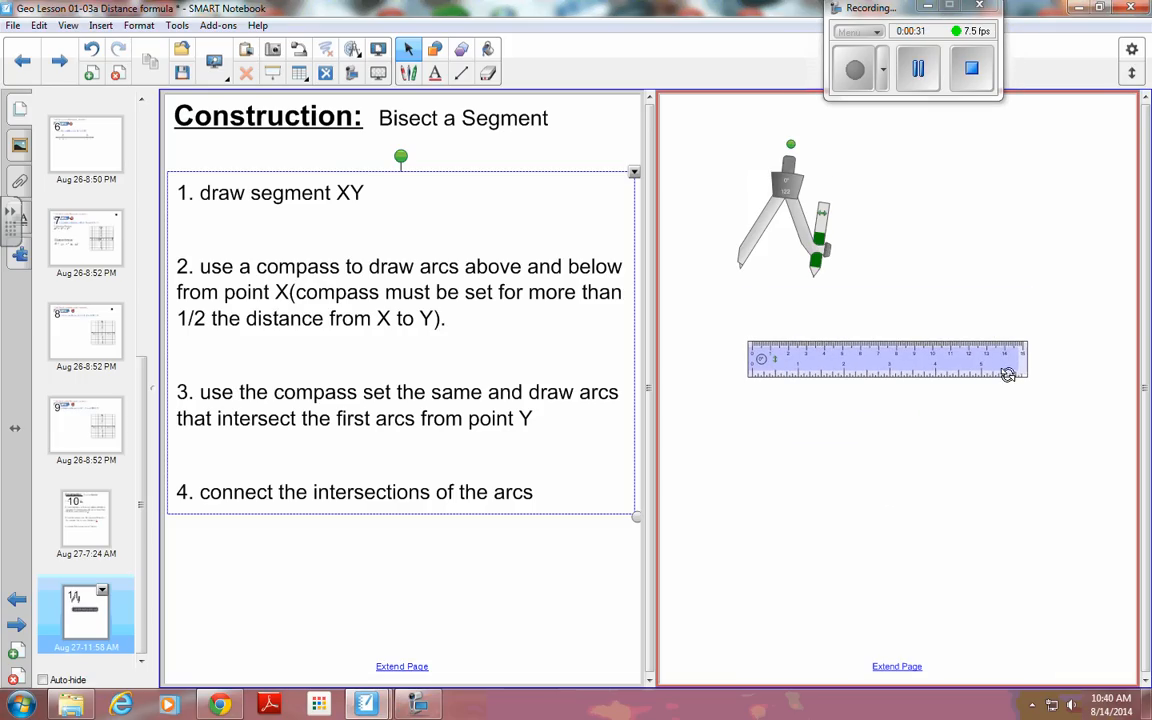
# Tilt the ruler to a slant and pick a toolbar tool for drawing segment XY.
pyautogui.moveTo(1008, 373); pyautogui.dragTo(995, 481)
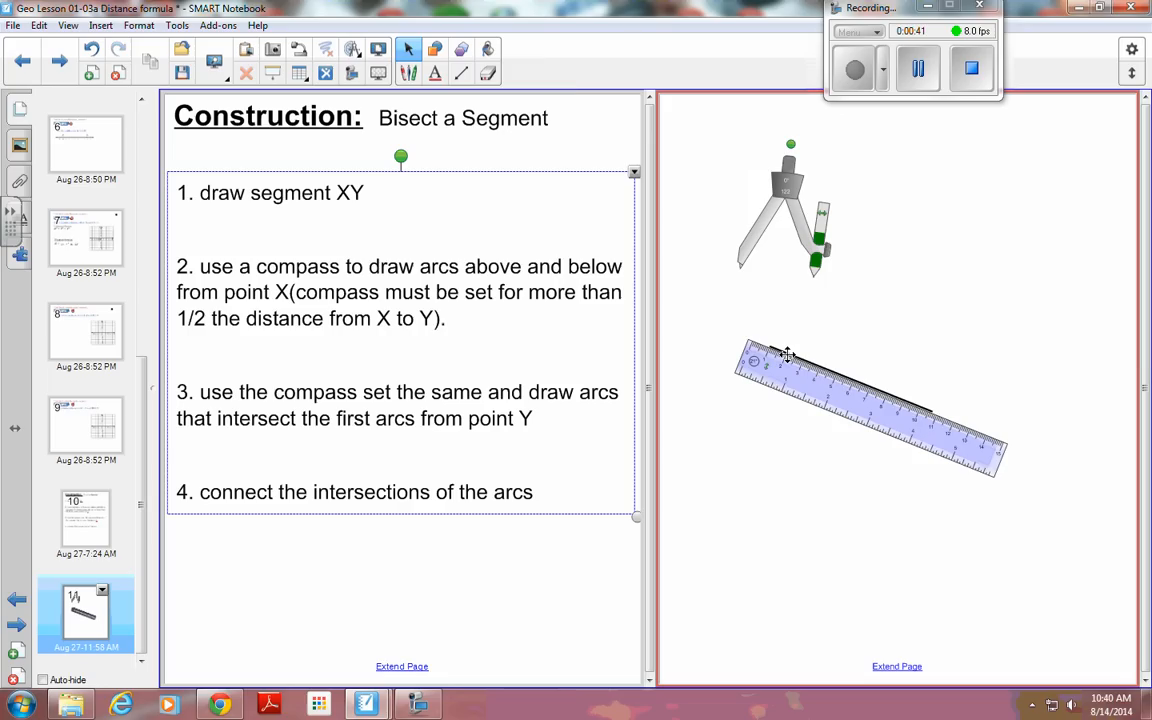
pyautogui.click(561, 61)
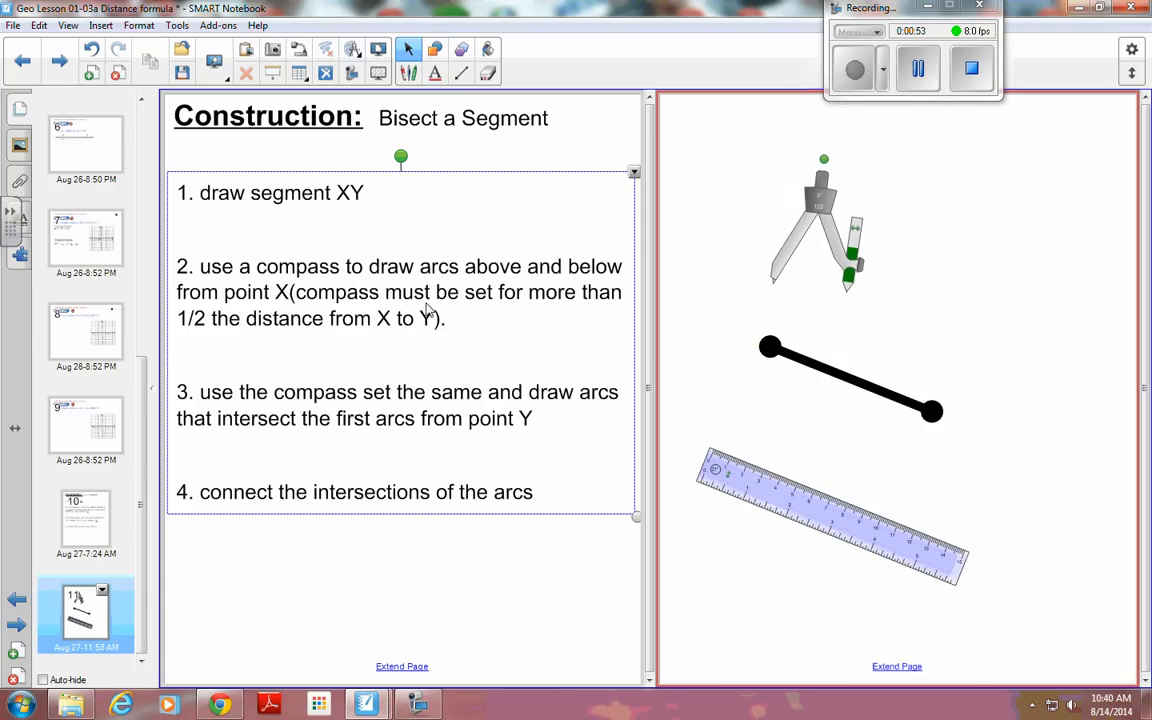
pyautogui.moveTo(627, 303)
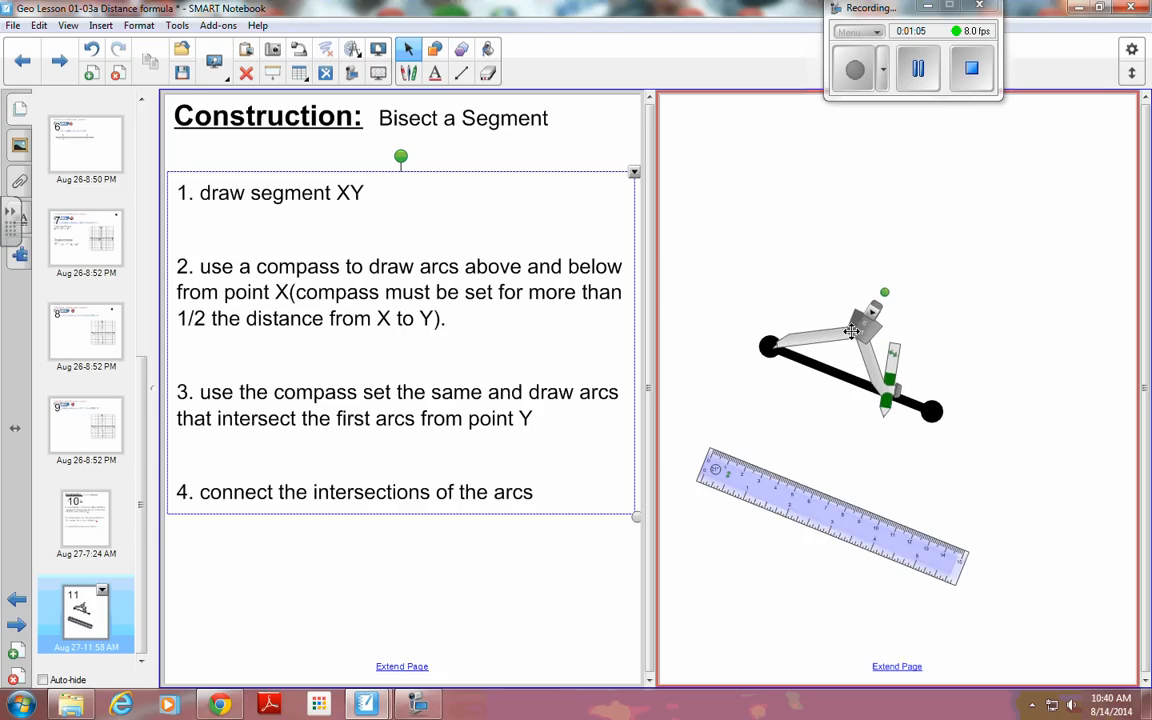
# Move the compass off the segment, then open its legs and anchor the point at X.
pyautogui.moveTo(855, 340); pyautogui.dragTo(880, 240)
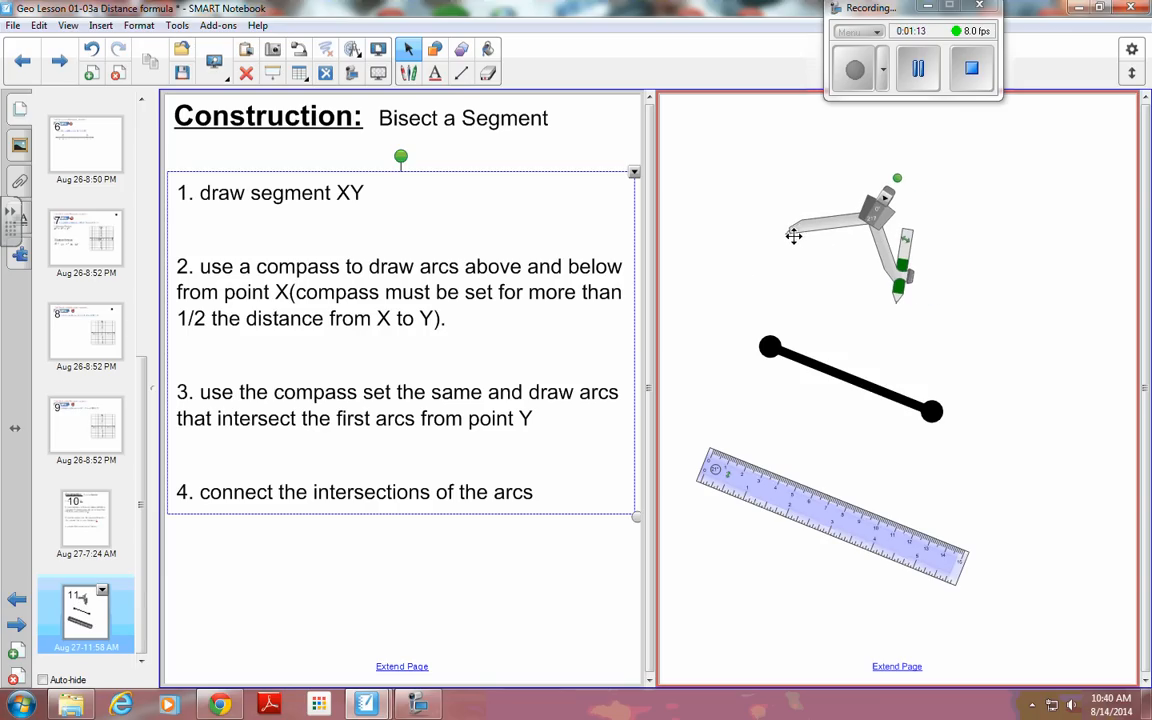
pyautogui.moveTo(793, 237); pyautogui.dragTo(778, 347)
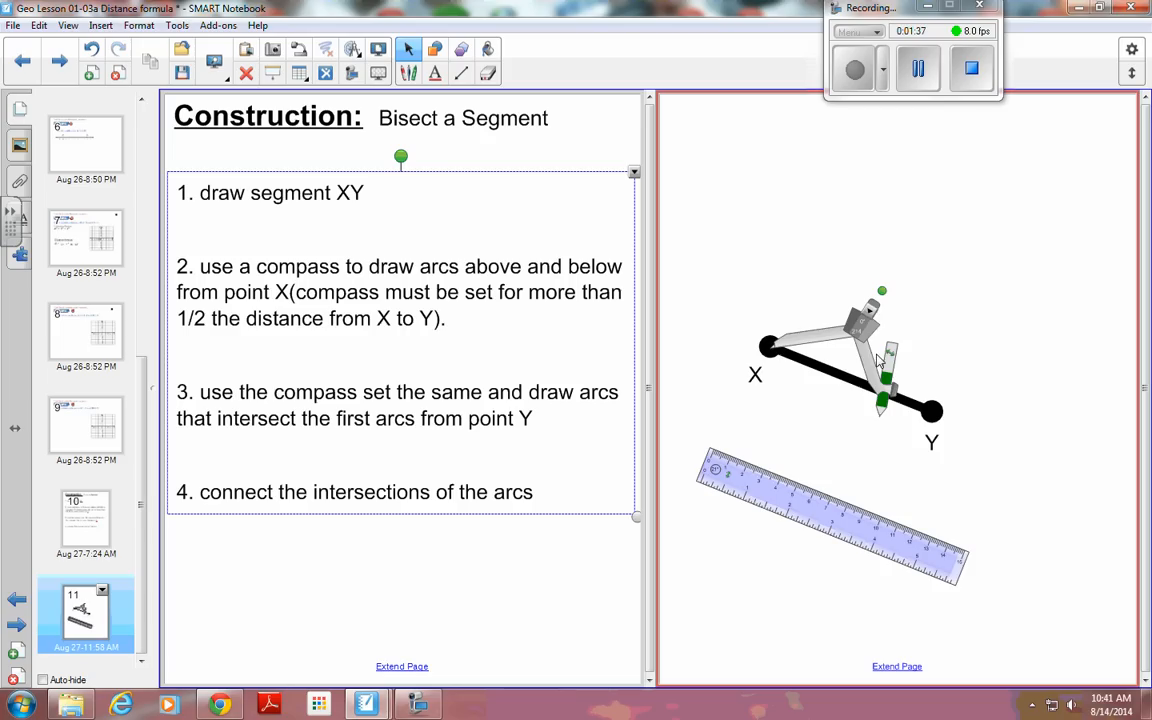
pyautogui.moveTo(363, 280)
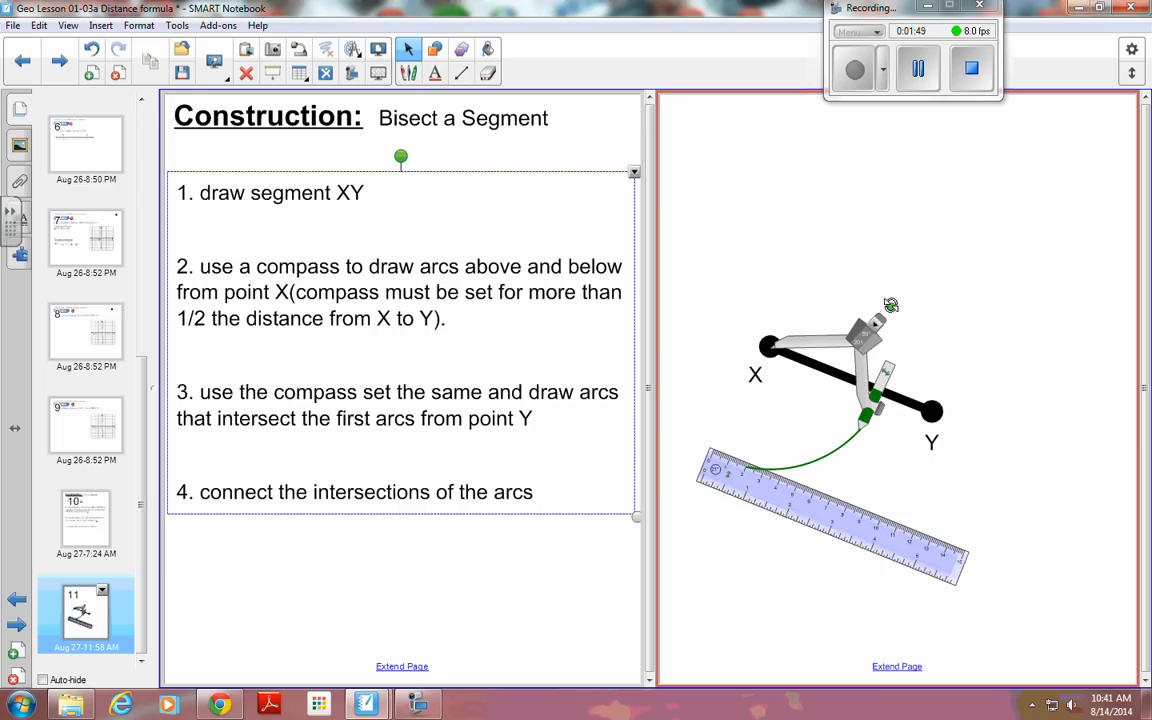
# Sweep the compass pen around X to draw a full green circle.
pyautogui.moveTo(870, 360); pyautogui.dragTo(770, 260)
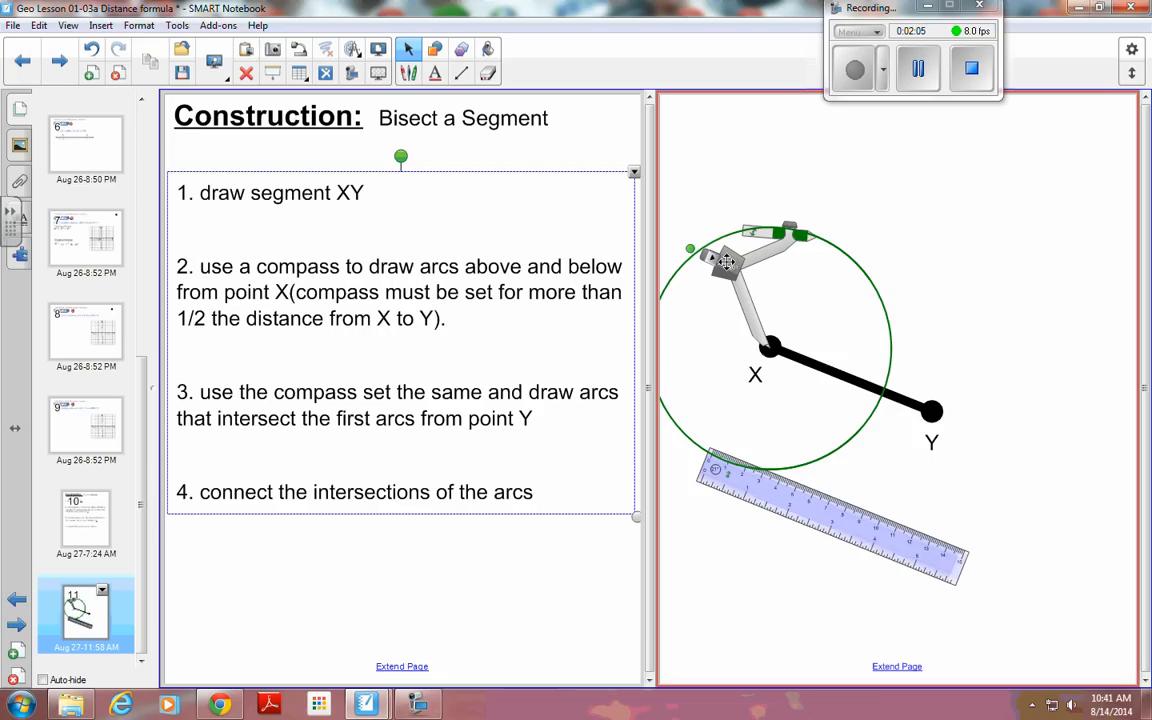
pyautogui.moveTo(490, 405)
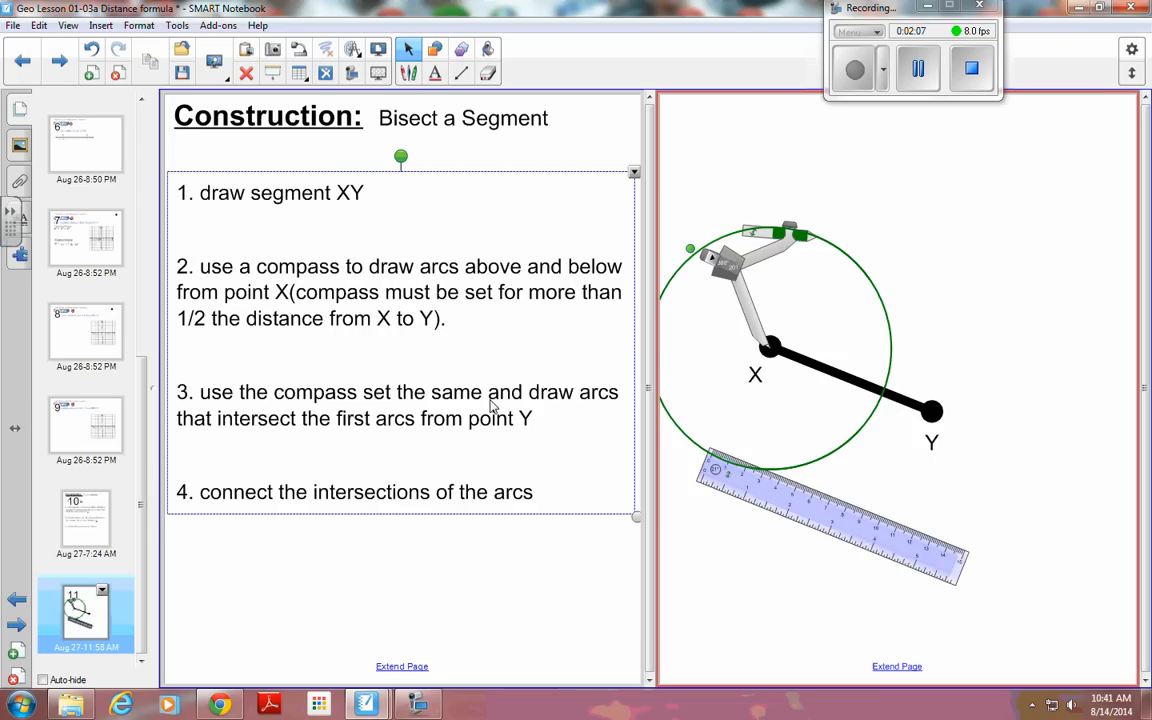
pyautogui.moveTo(770, 343)
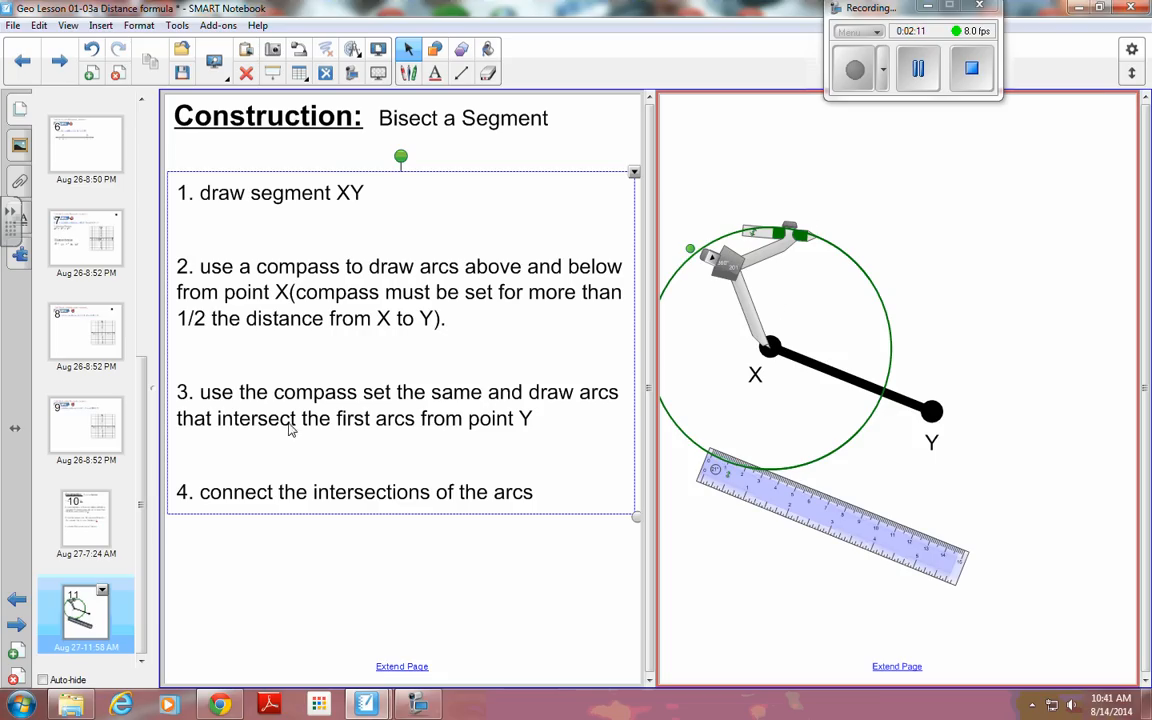
pyautogui.moveTo(518, 432)
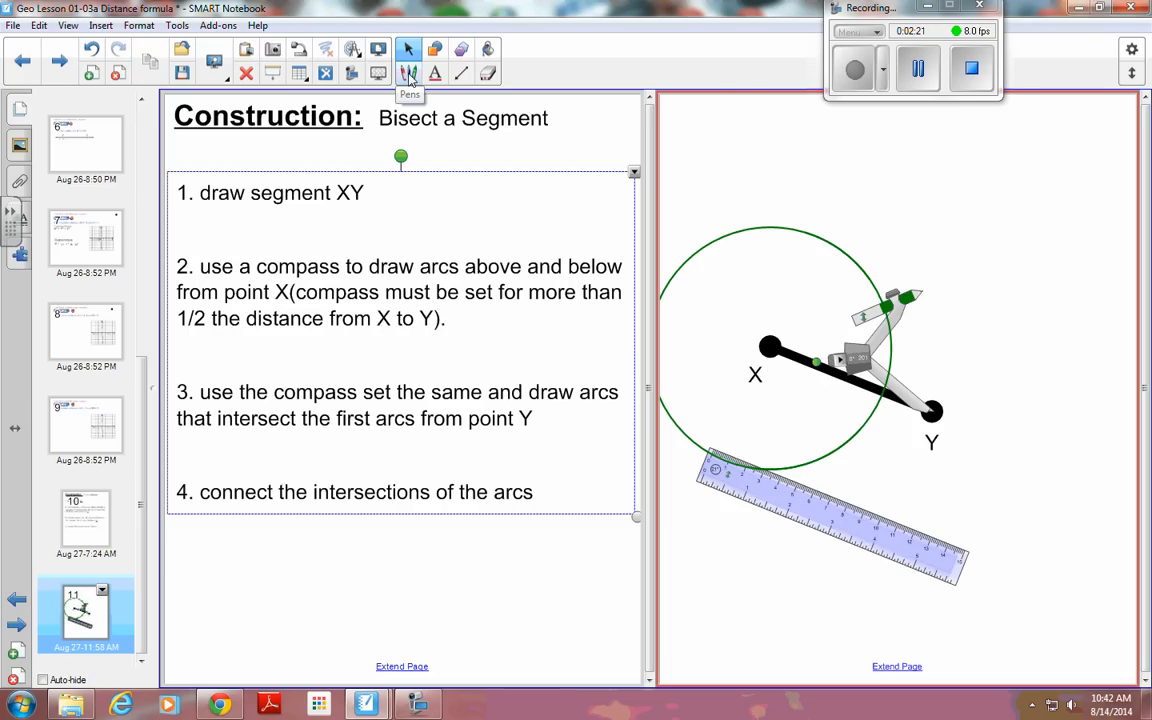
# Switch the compass drawing colour to red.
pyautogui.click(409, 73)
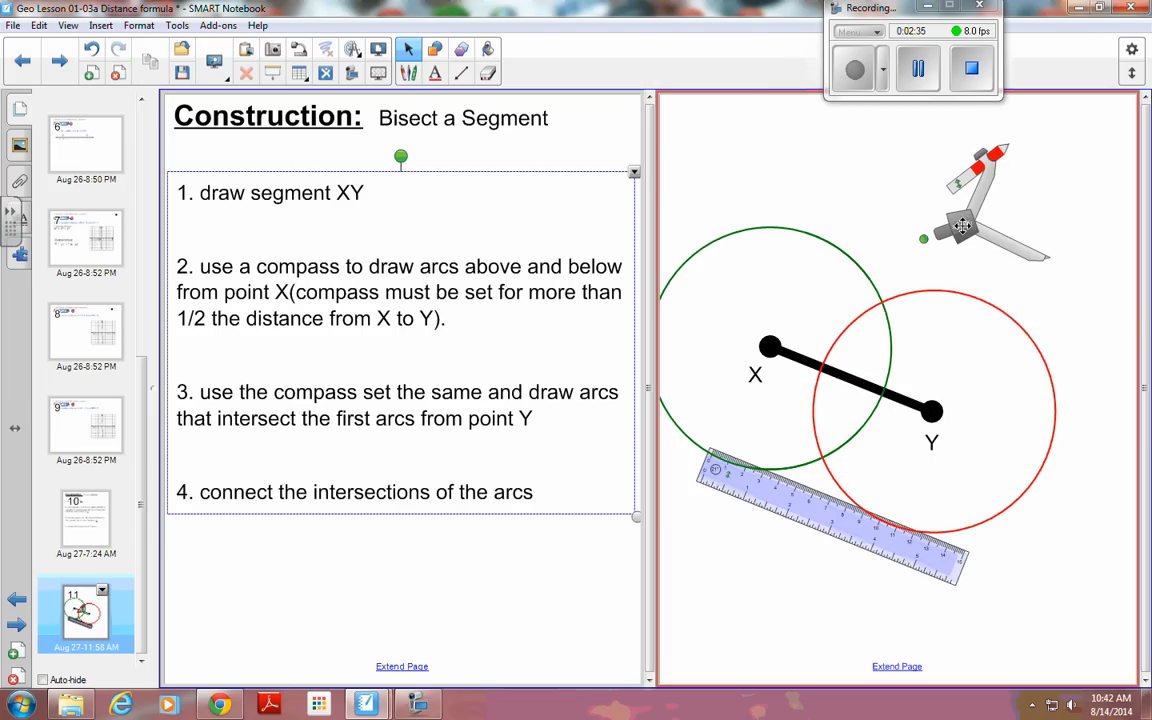
pyautogui.moveTo(220, 523)
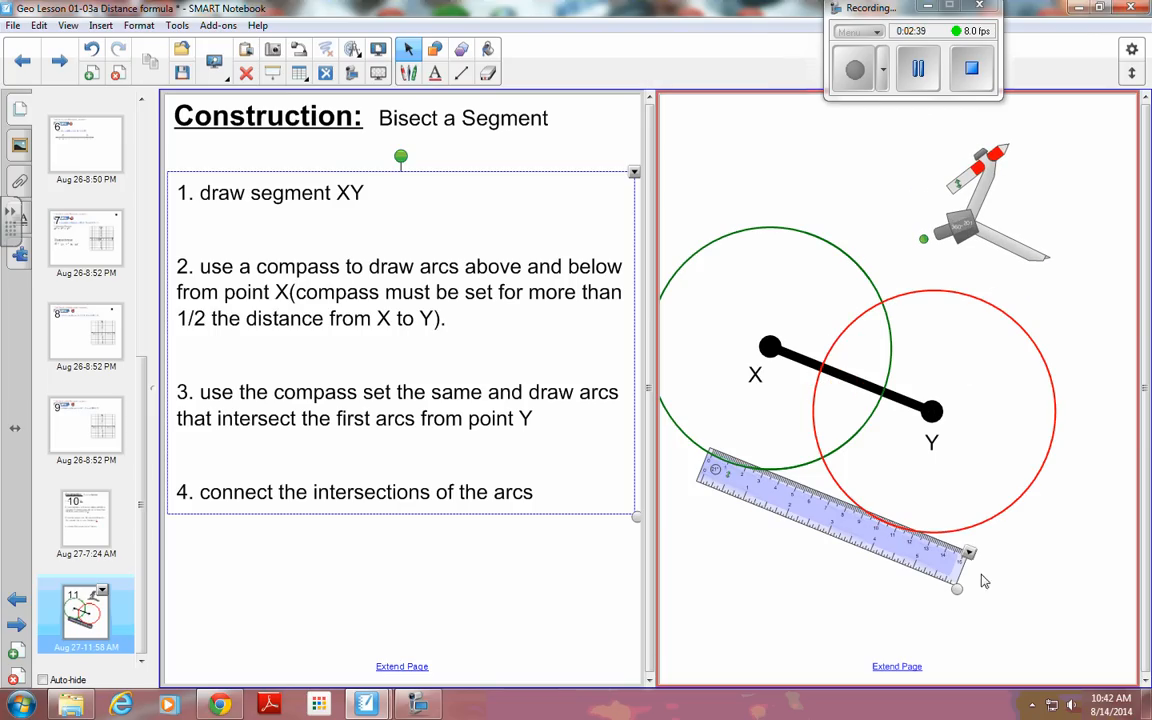
# Move the ruler toward the circles and turn it upright across segment XY.
pyautogui.moveTo(955, 588); pyautogui.dragTo(905, 560)
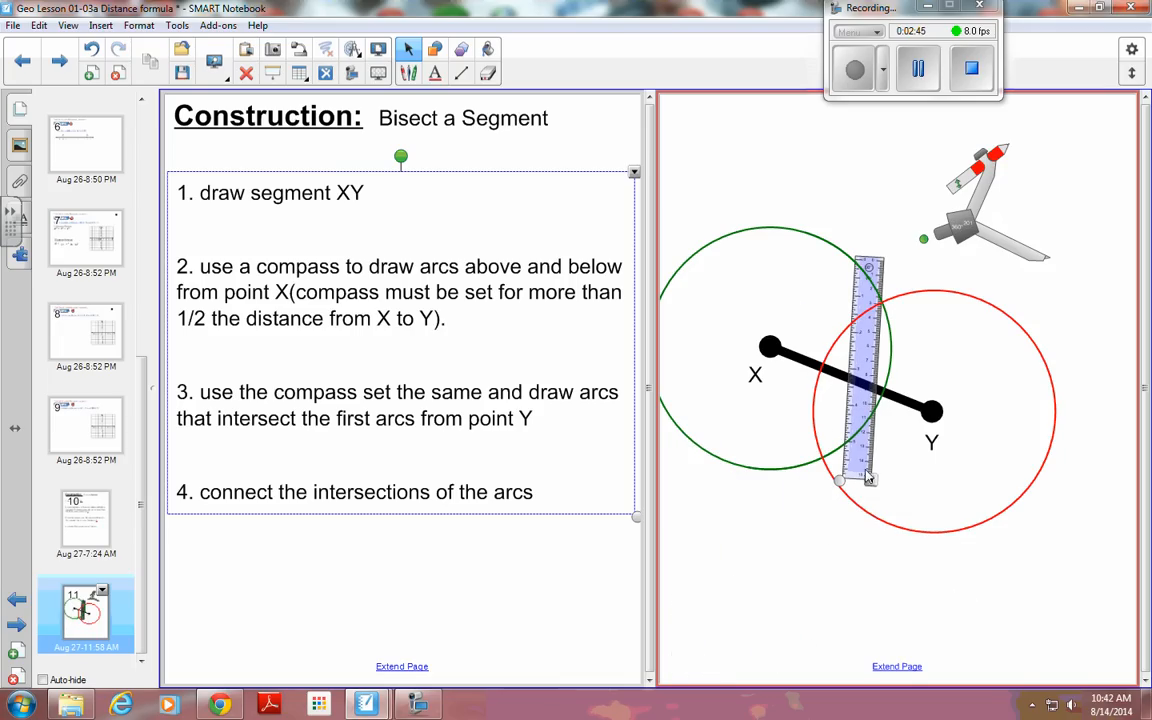
pyautogui.moveTo(866, 478); pyautogui.dragTo(818, 465)
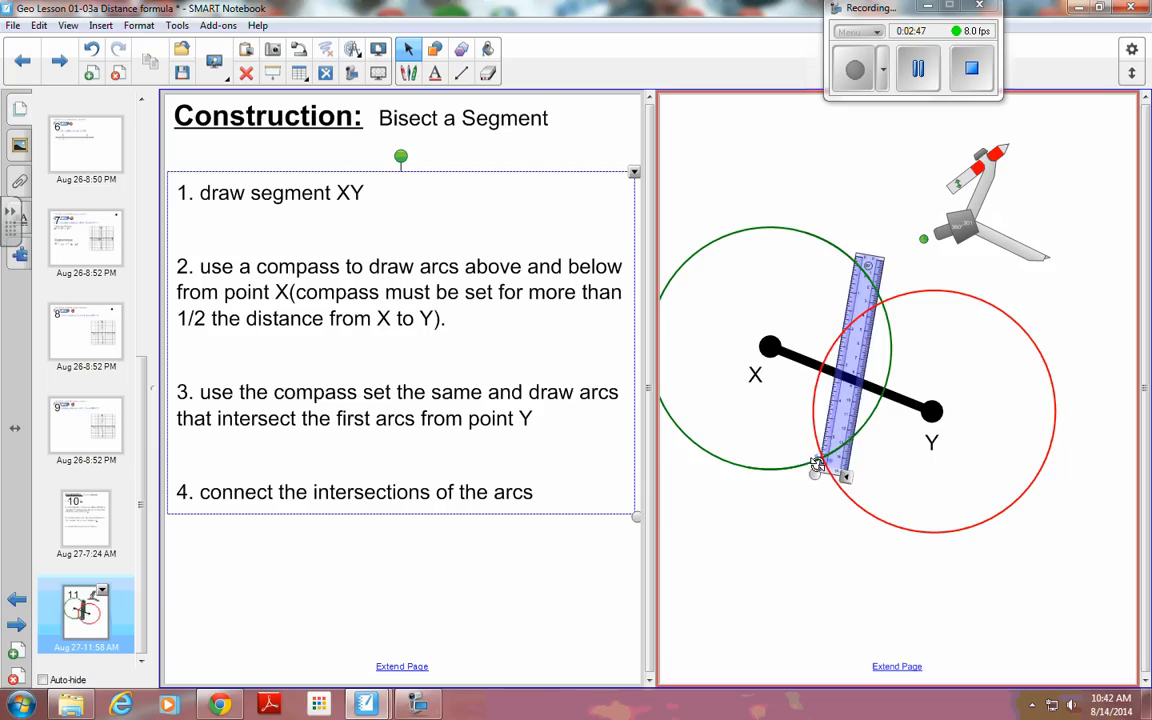
pyautogui.moveTo(818, 465); pyautogui.dragTo(800, 465)
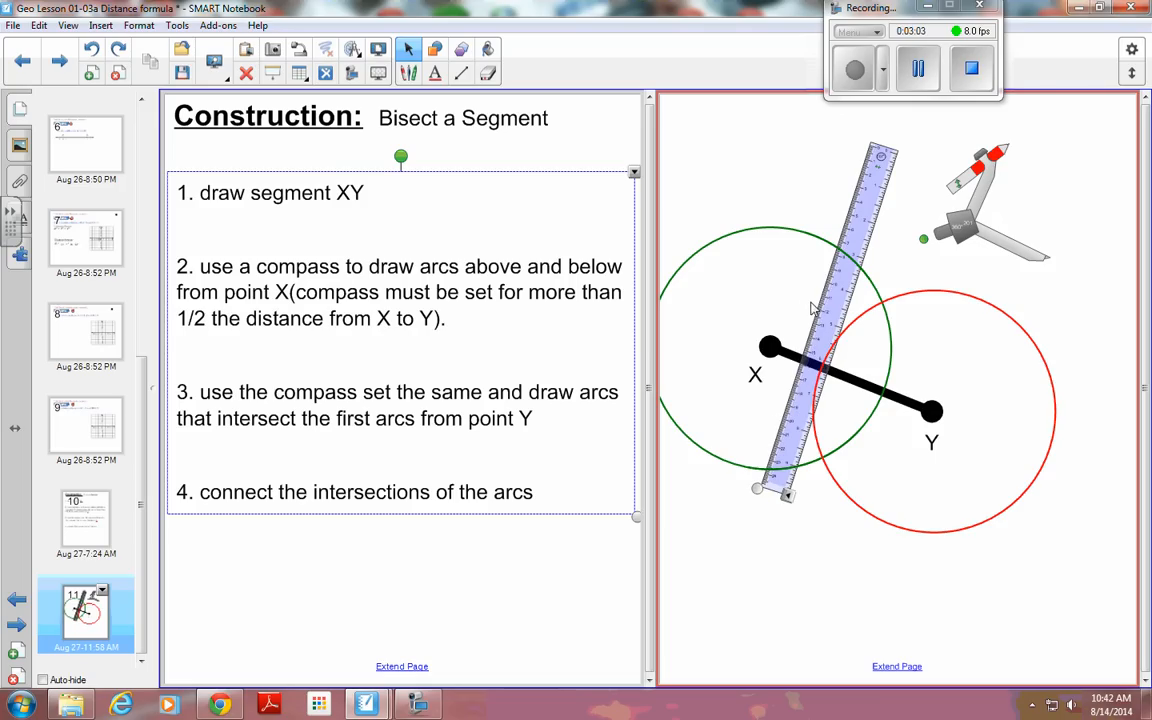
# Lengthen and fine-tune the ruler so its edge meets both circle intersections.
pyautogui.moveTo(810, 310); pyautogui.dragTo(845, 360)
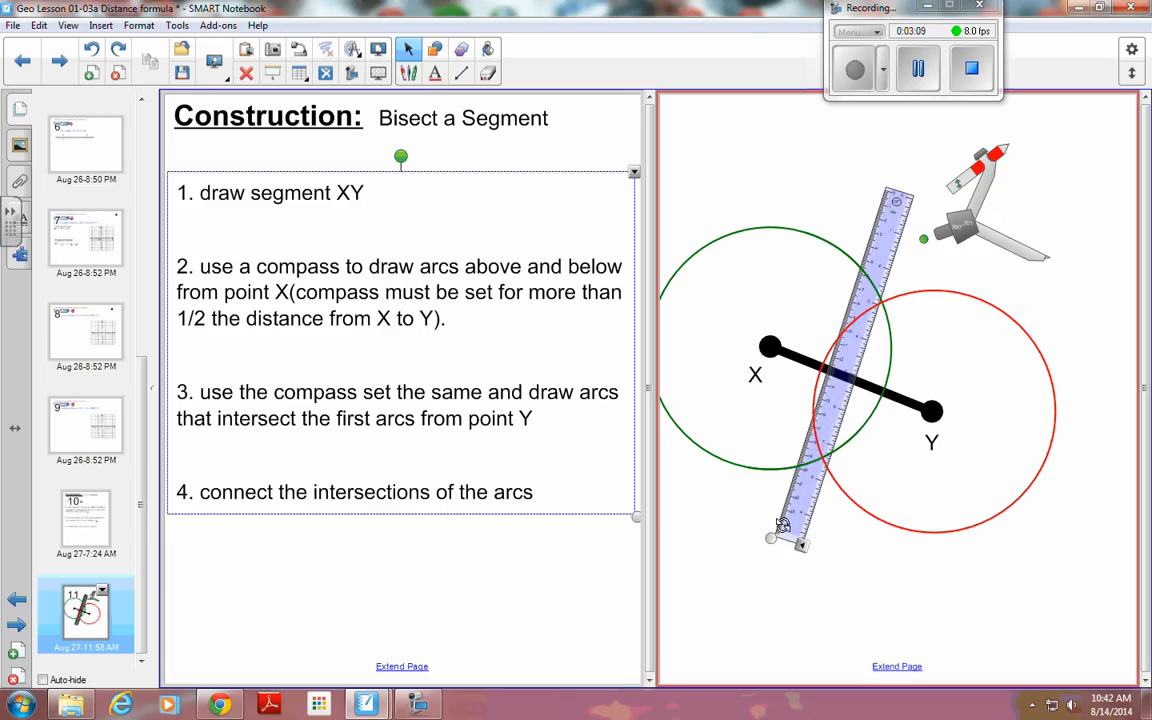
pyautogui.moveTo(785, 525); pyautogui.dragTo(775, 517)
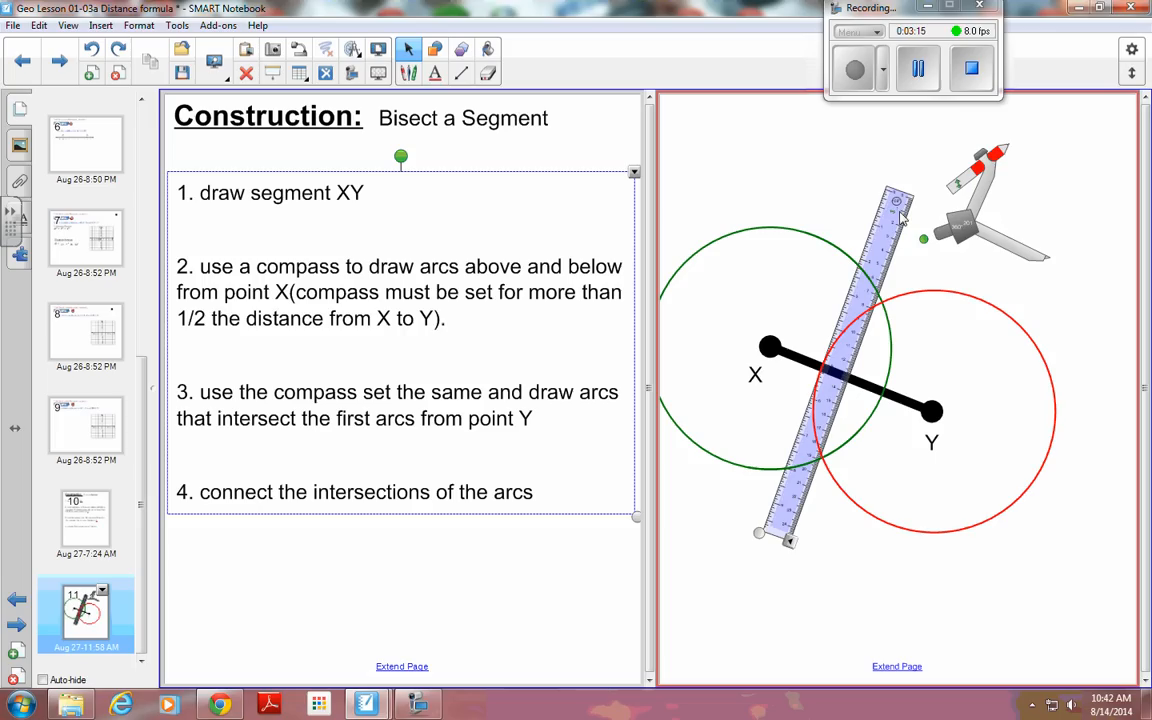
pyautogui.moveTo(897, 215); pyautogui.dragTo(897, 230)
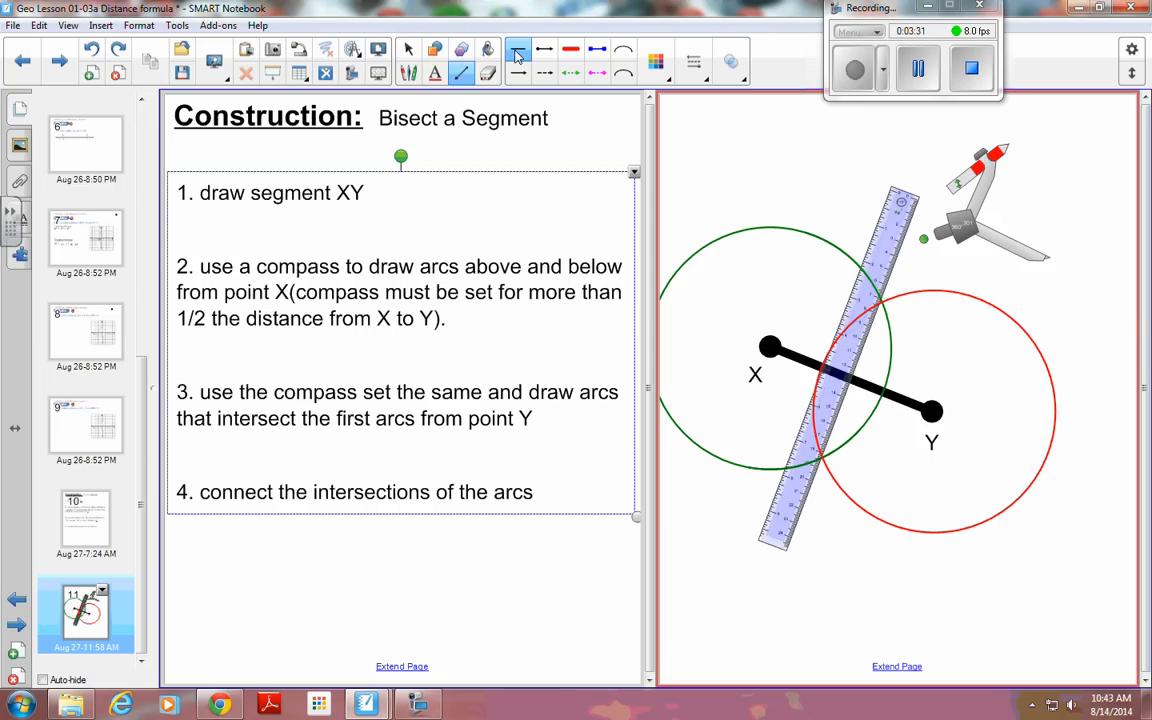
pyautogui.moveTo(693, 62)
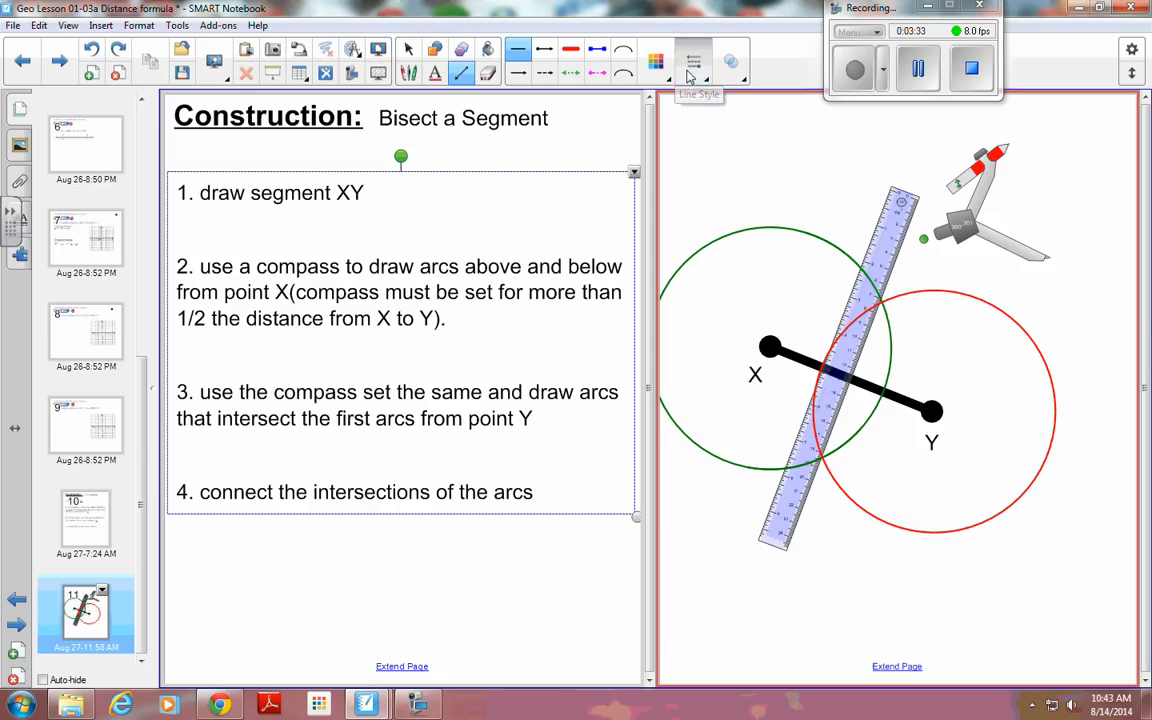
# Choose a thicker line width in the Line Style options.
pyautogui.click(693, 61)
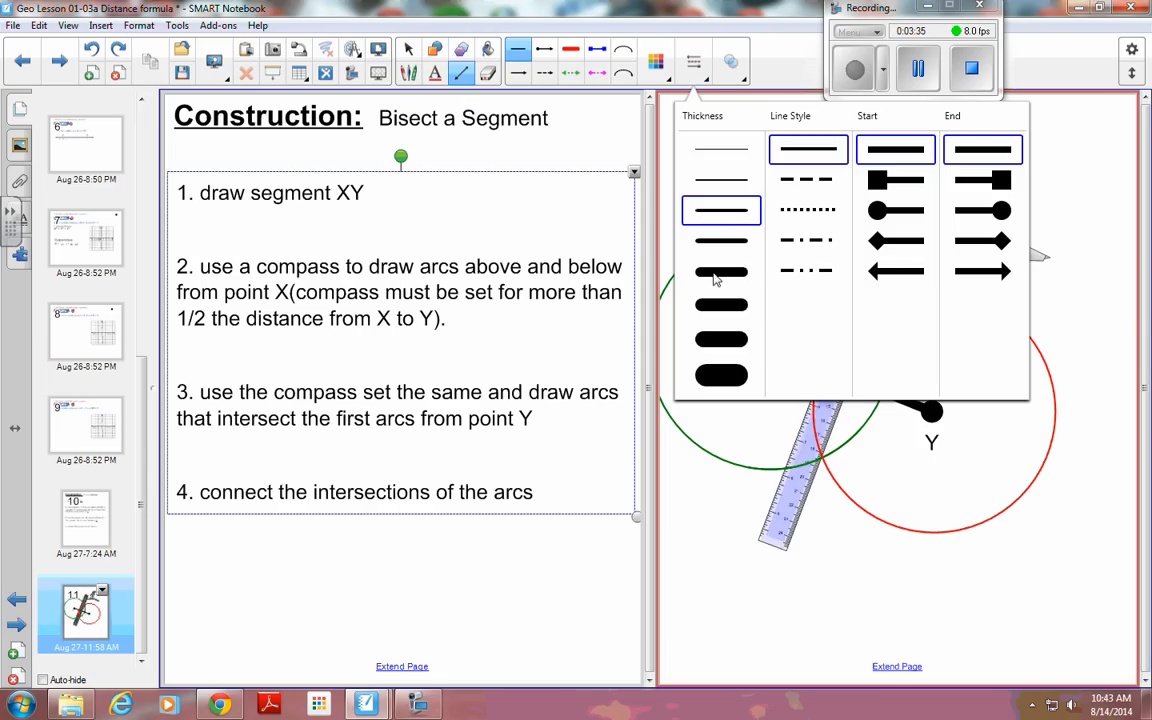
pyautogui.click(721, 272)
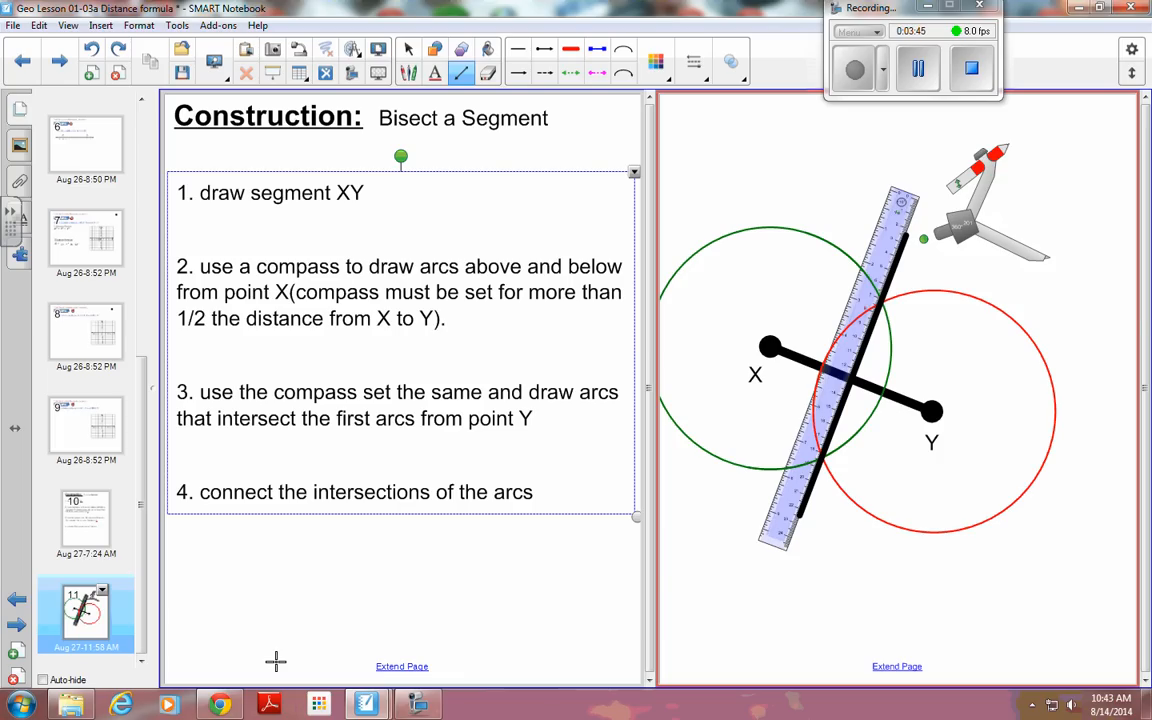
pyautogui.moveTo(587, 571)
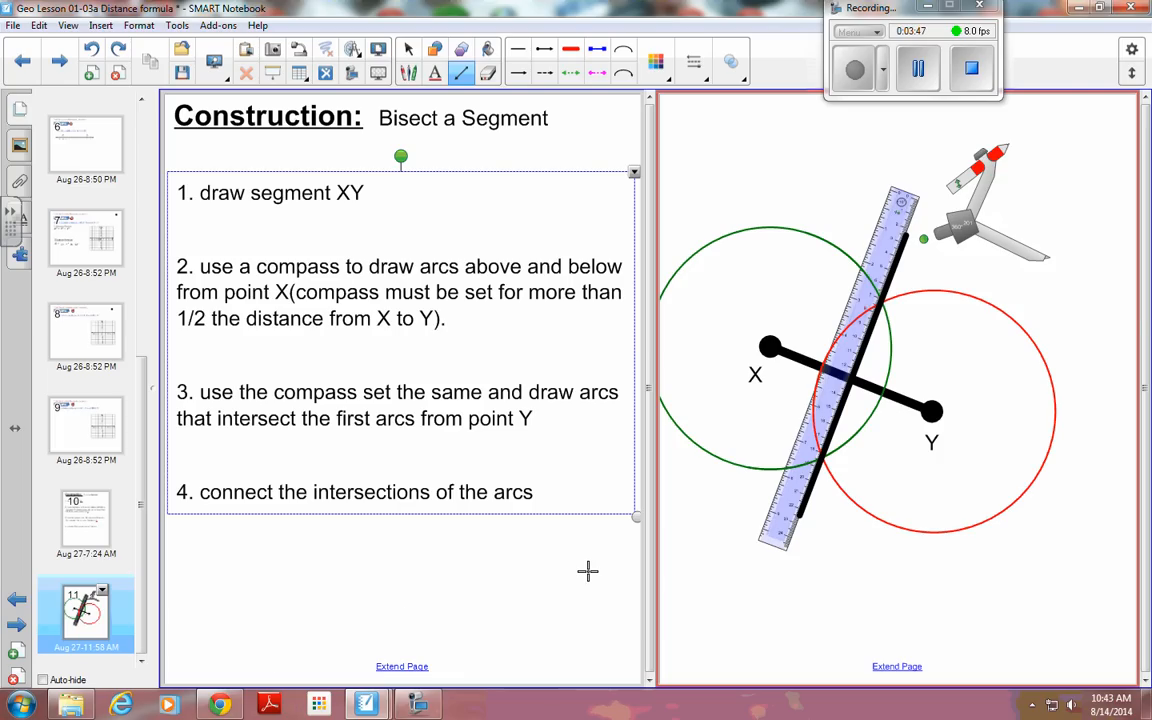
pyautogui.moveTo(789, 522)
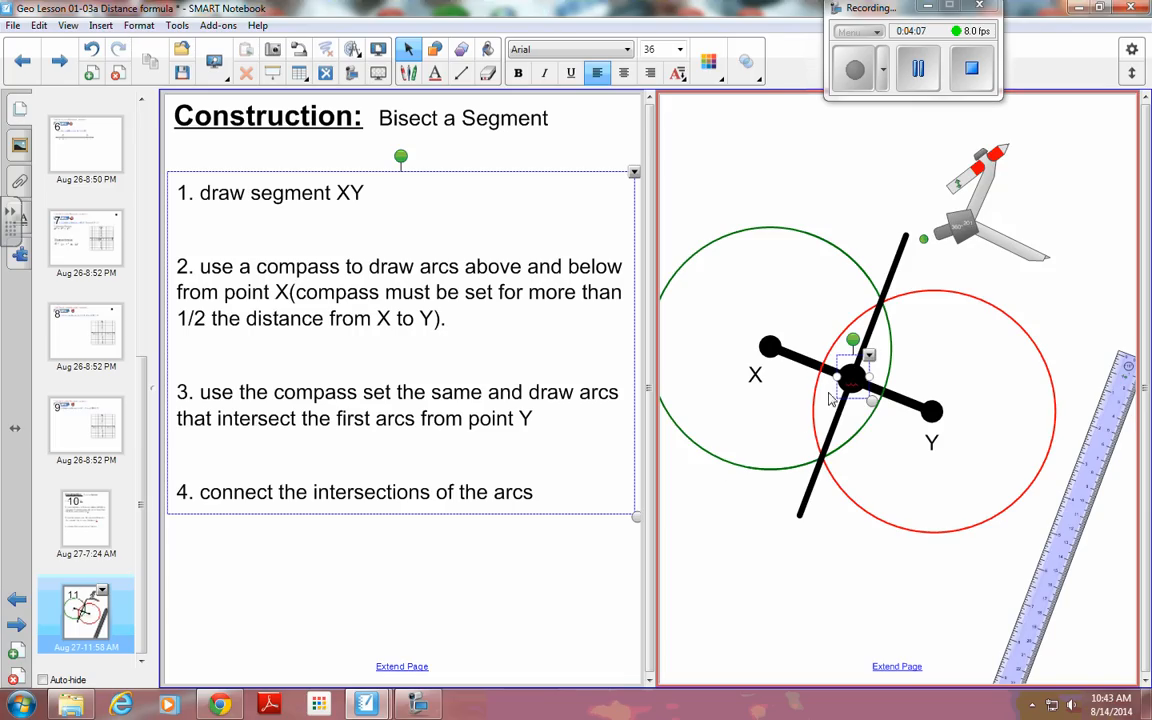
pyautogui.moveTo(820, 418)
pyautogui.write('Z')
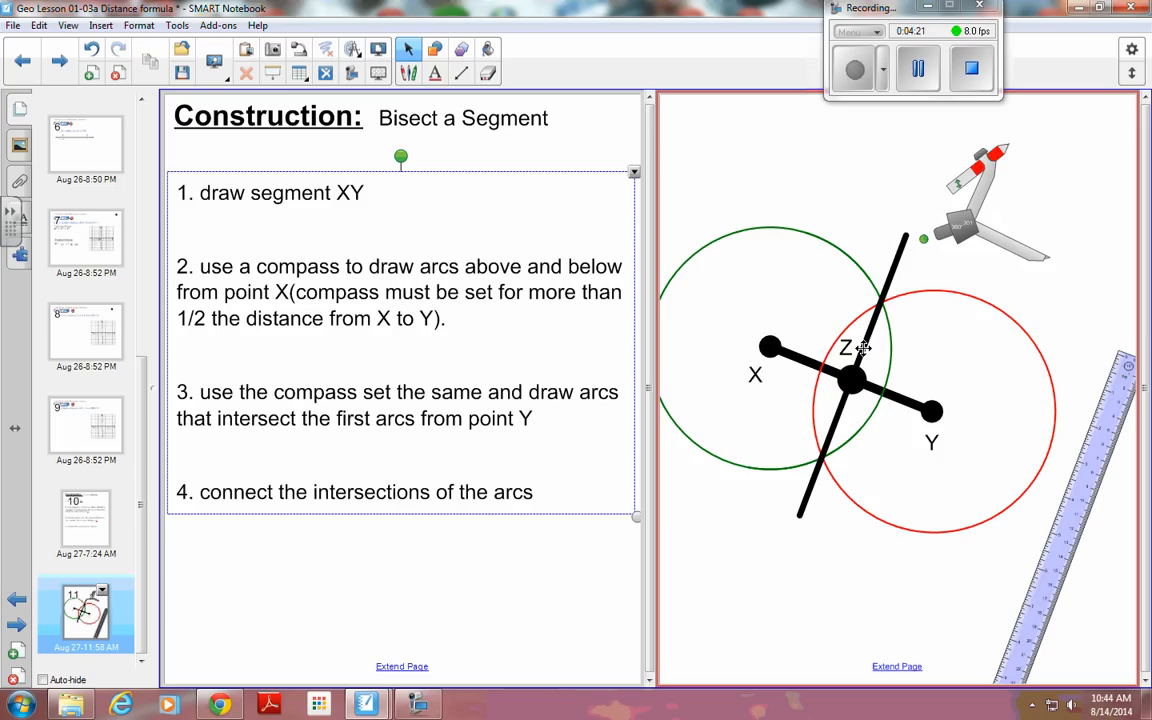
pyautogui.moveTo(923, 387)
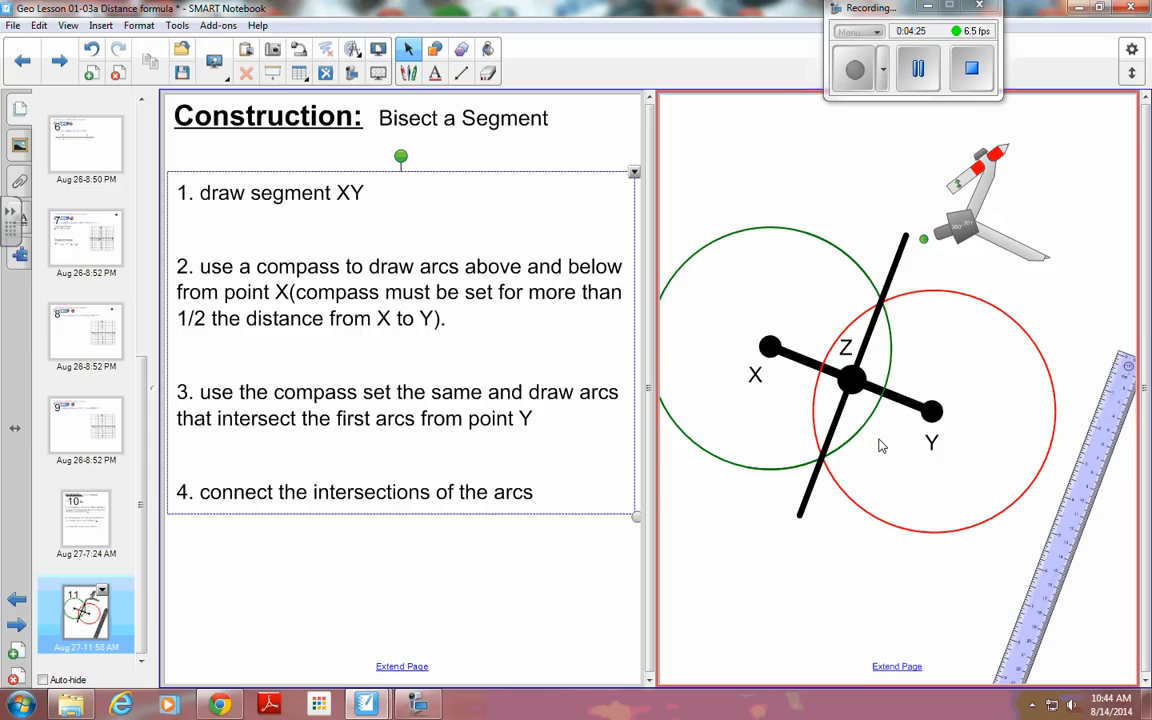
pyautogui.moveTo(785, 521)
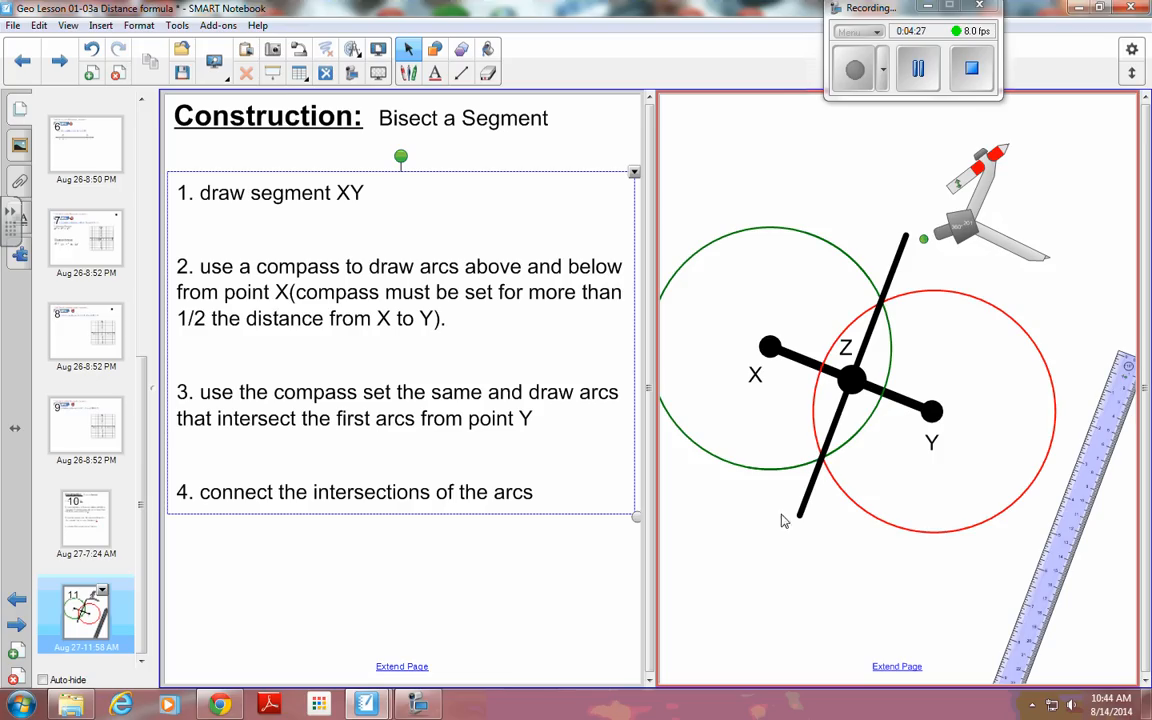
pyautogui.moveTo(740, 583)
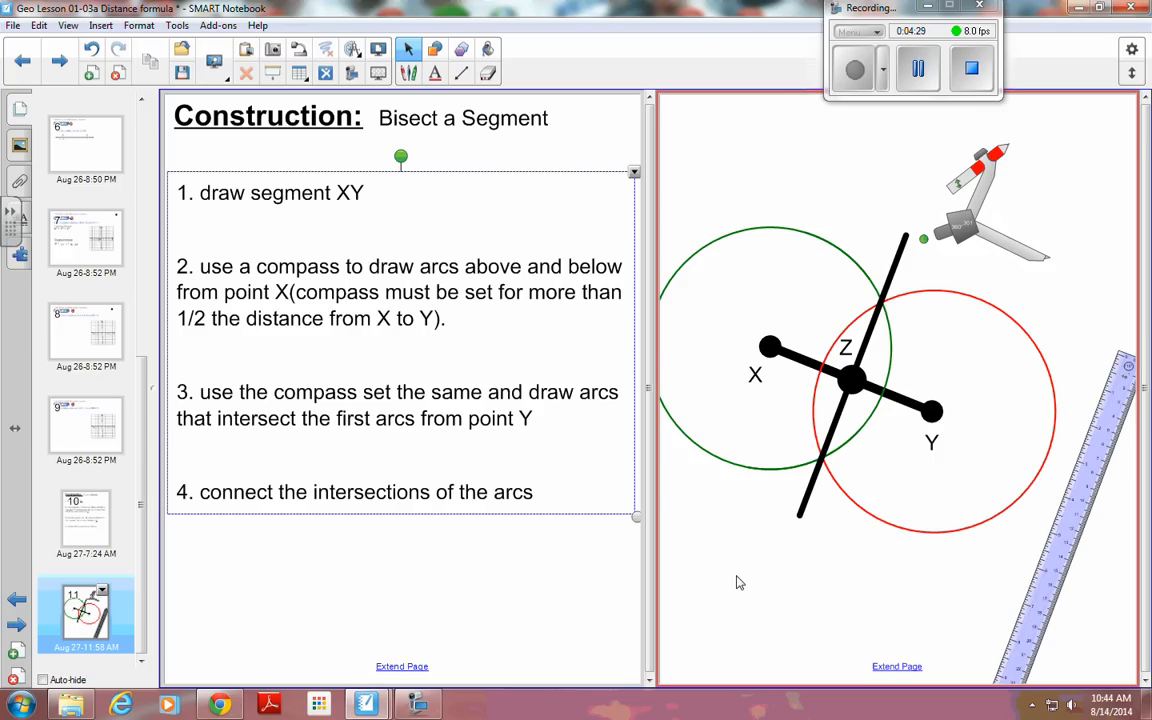